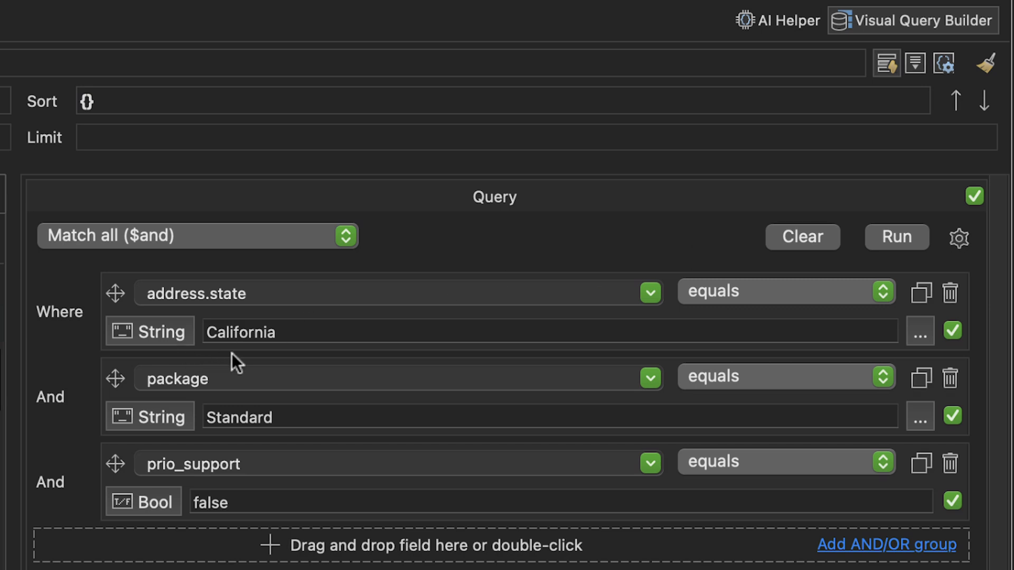
{"action": "mouse_move", "coordinate": [258, 437]}
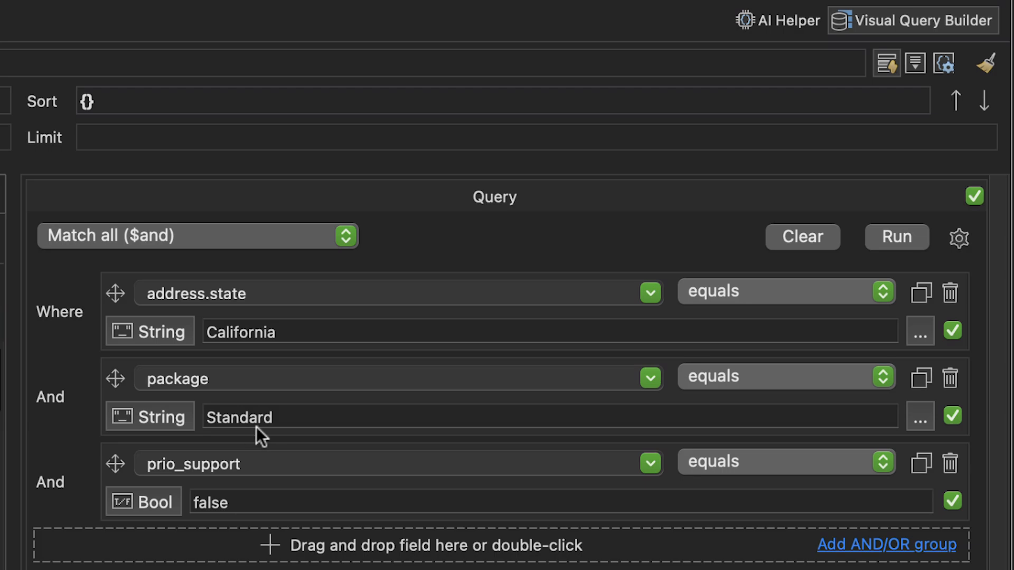
{"action": "mouse_move", "coordinate": [214, 527]}
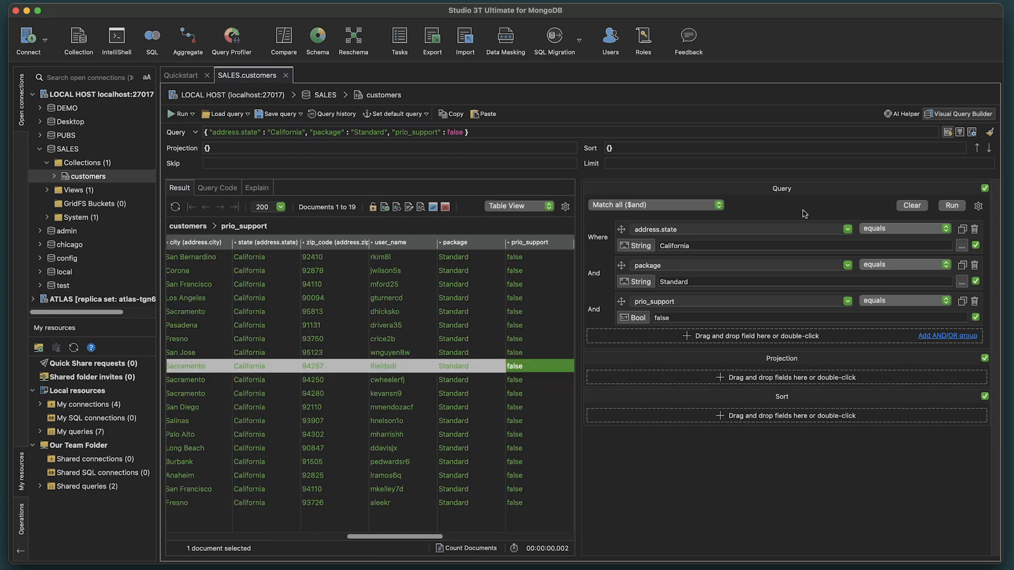
{"action": "mouse_move", "coordinate": [542, 303]}
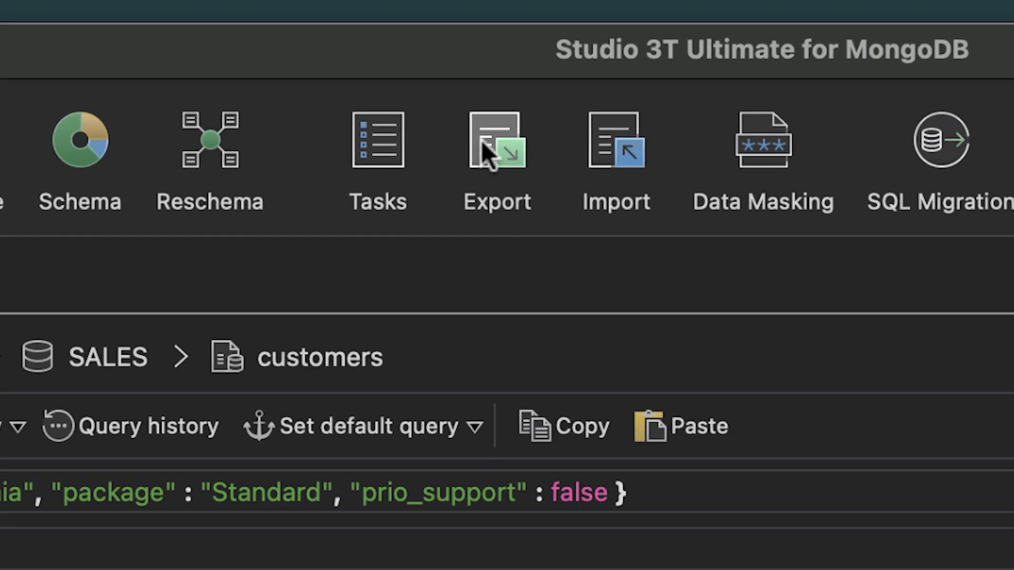
Start an export of the current query result on SALES.customers.
{"action": "left_click", "coordinate": [496, 139]}
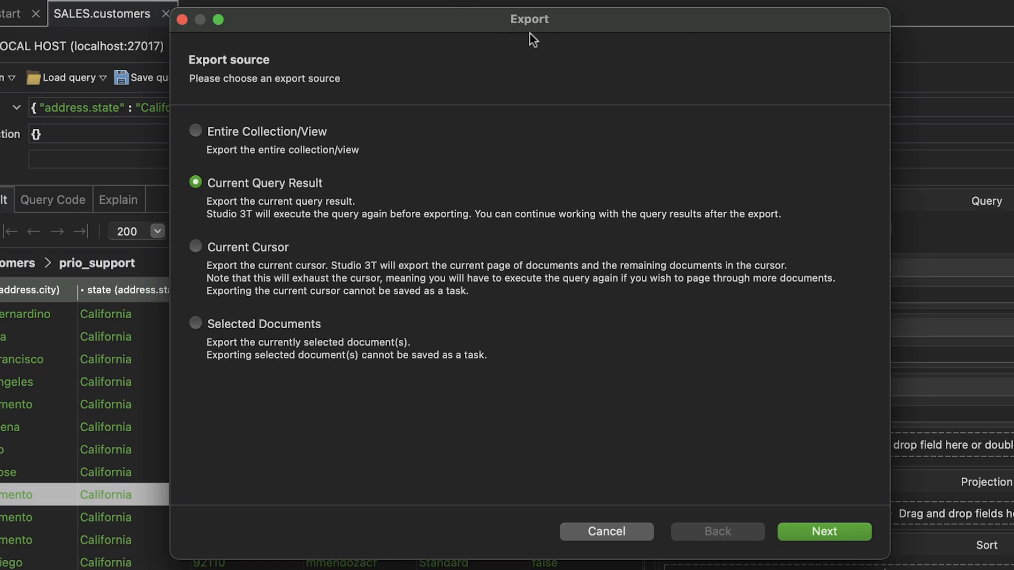
{"action": "mouse_move", "coordinate": [232, 192]}
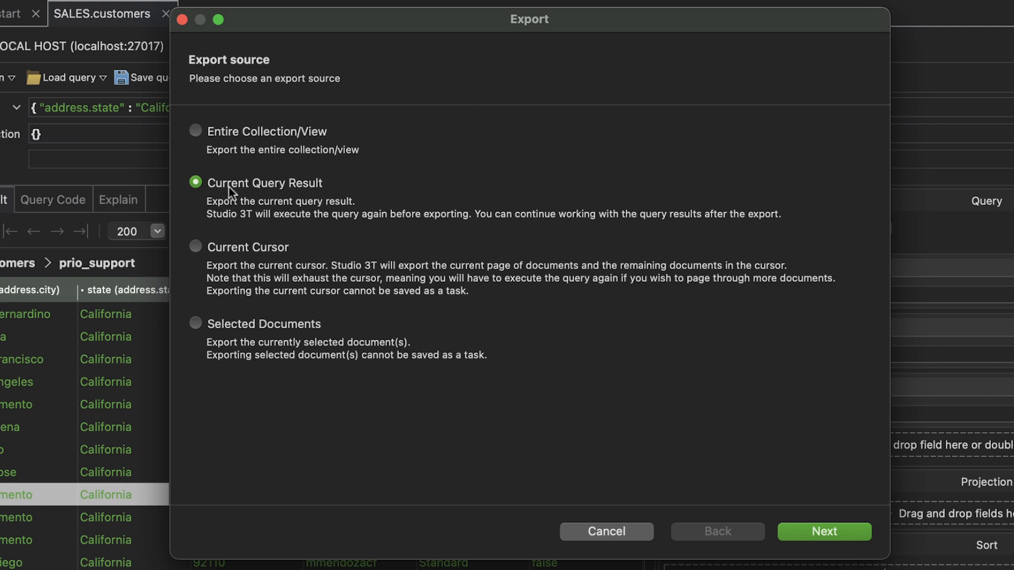
{"action": "mouse_move", "coordinate": [306, 200]}
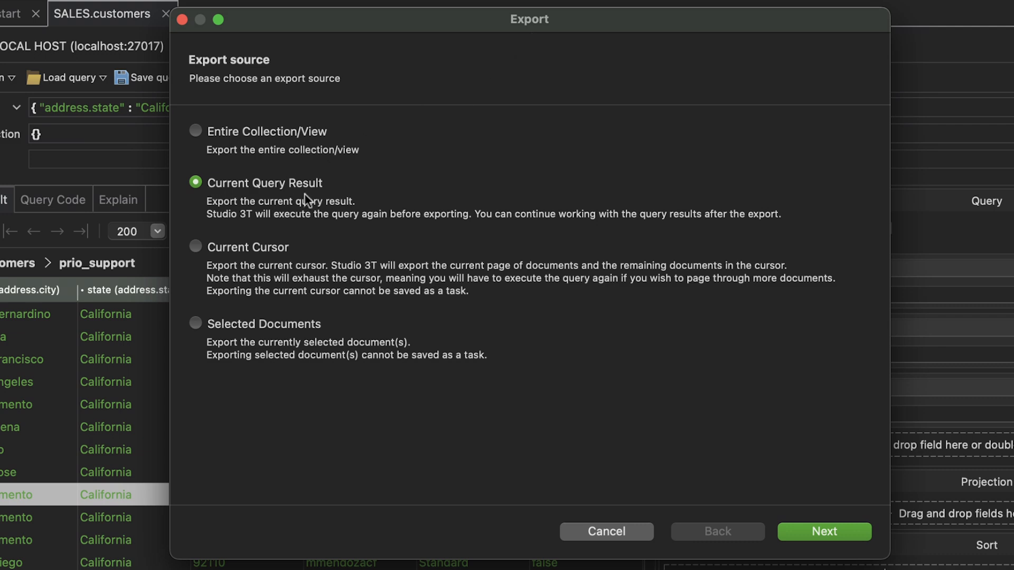
{"action": "left_click", "coordinate": [606, 532]}
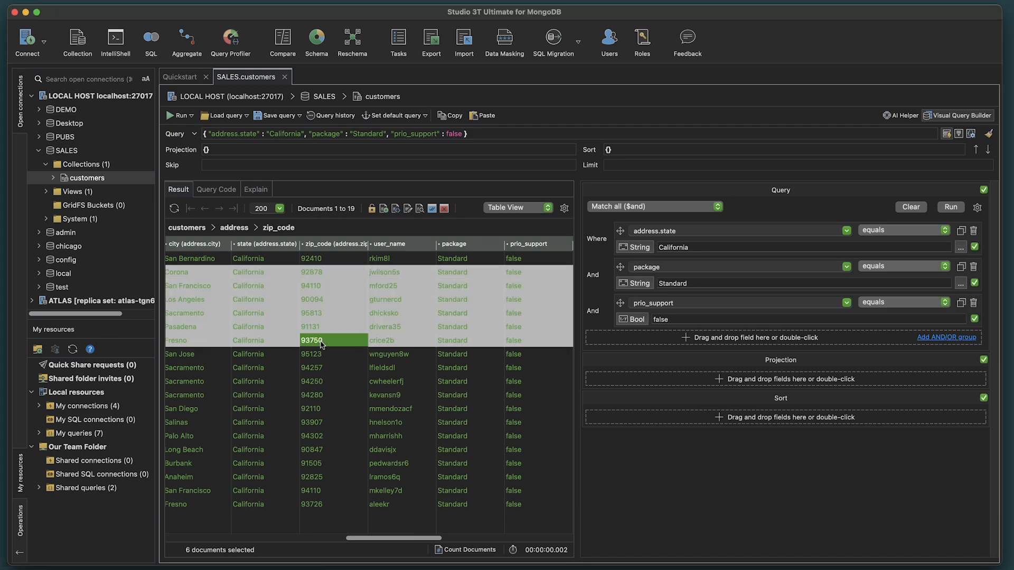
{"action": "right_click", "coordinate": [314, 273]}
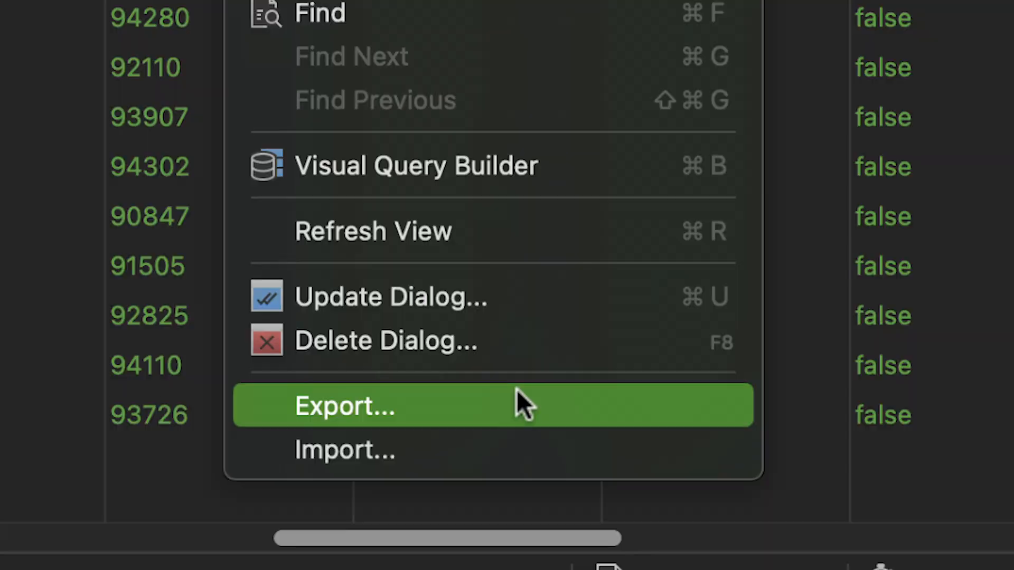
{"action": "left_click", "coordinate": [345, 406]}
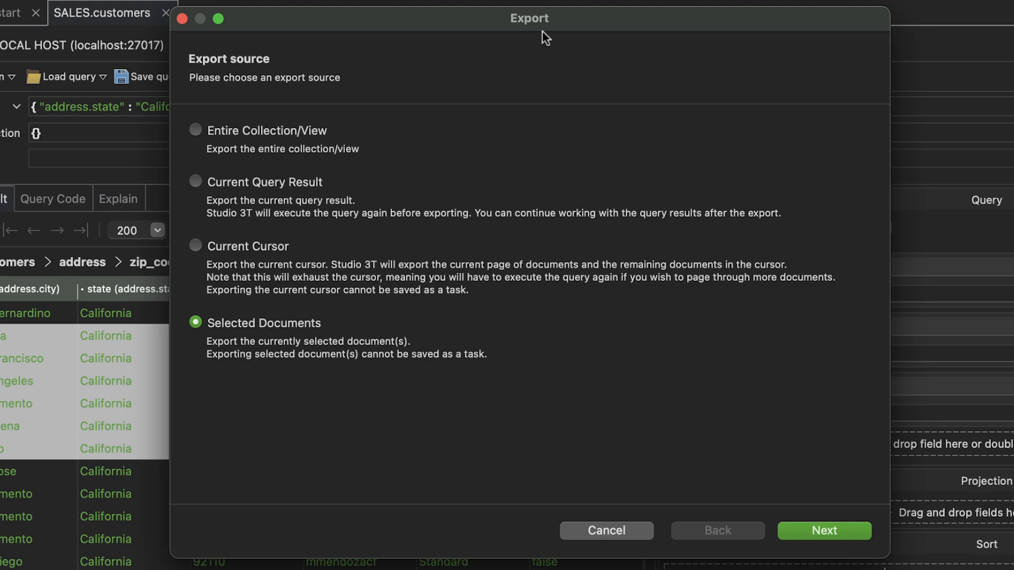
{"action": "mouse_move", "coordinate": [267, 338]}
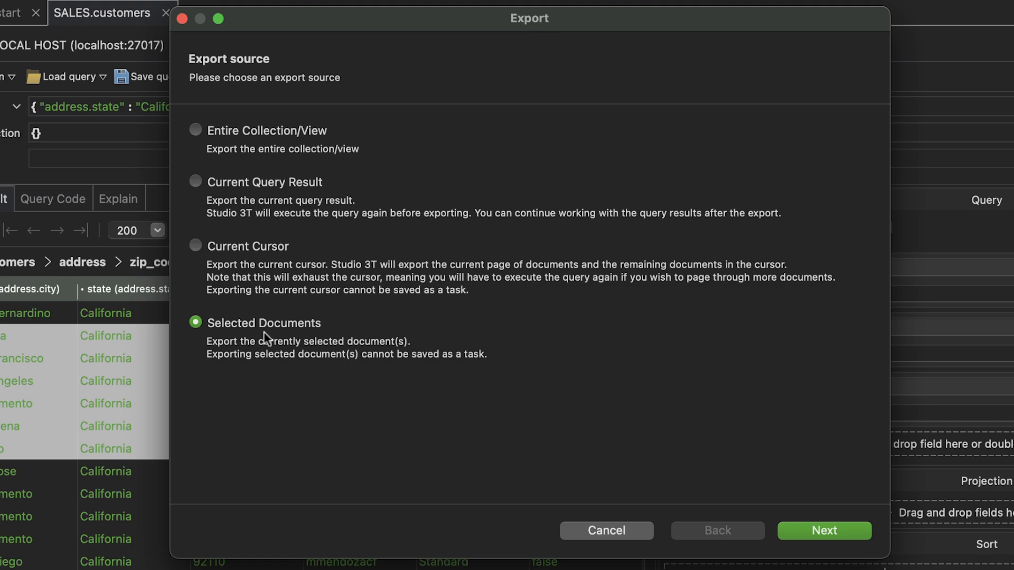
Choose Excel as the export format and configure it, scanning the 22 fields.
{"action": "left_click", "coordinate": [824, 530]}
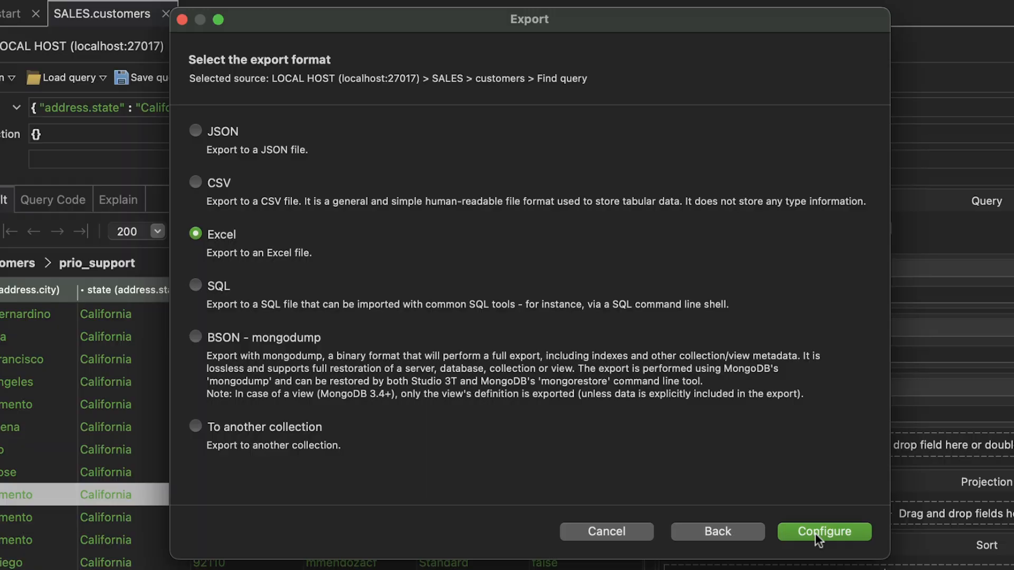
{"action": "mouse_move", "coordinate": [233, 252]}
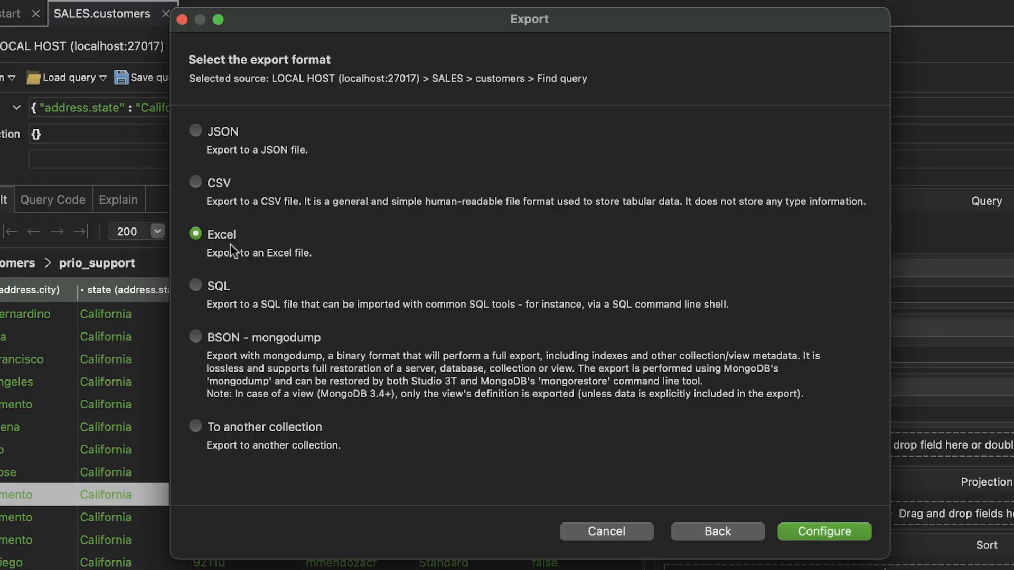
{"action": "left_click", "coordinate": [824, 532]}
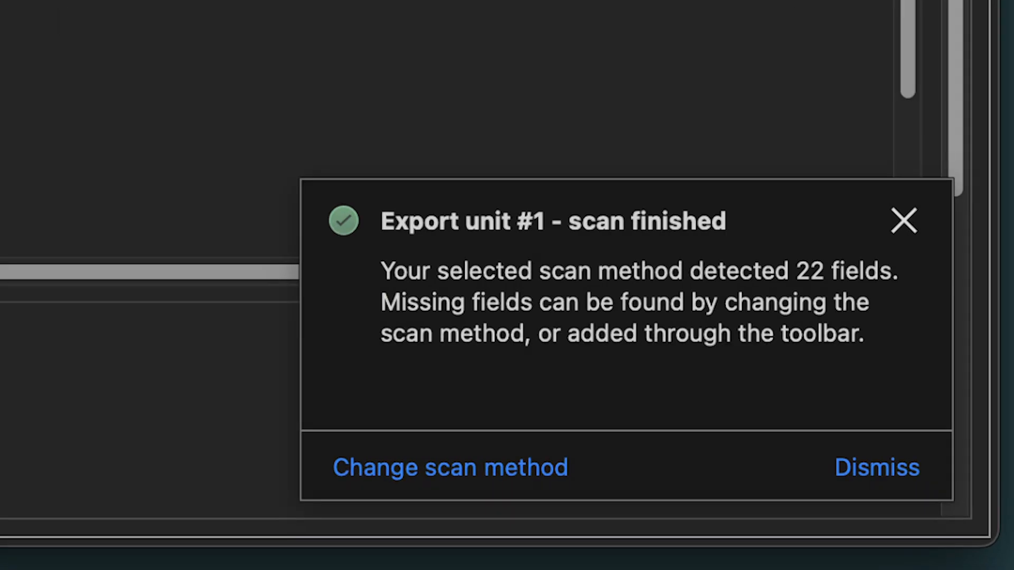
{"action": "mouse_move", "coordinate": [552, 269]}
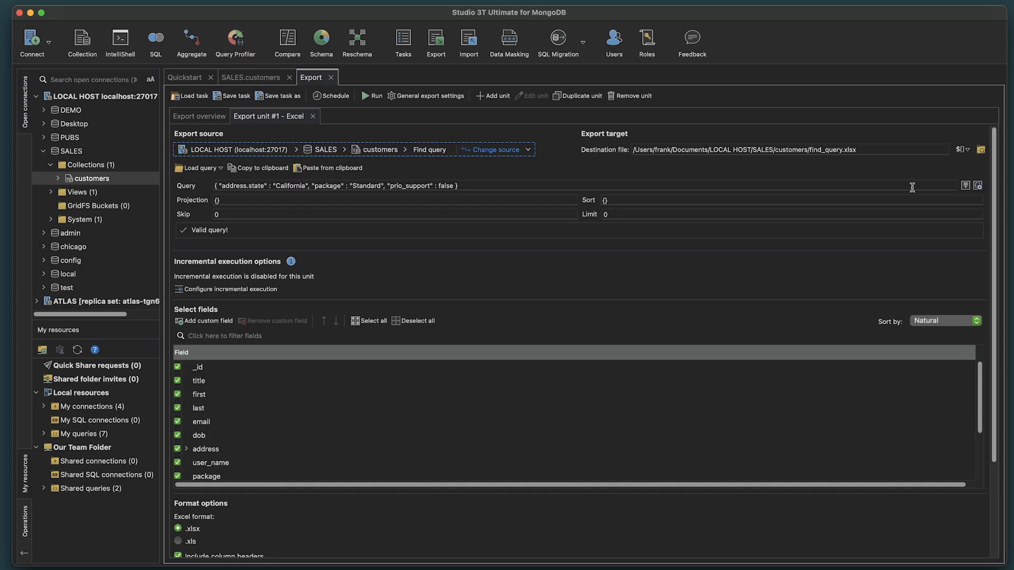
Export the 19 documents to Downloads/find_query.xlsx and confirm the run.
{"action": "left_click", "coordinate": [981, 149]}
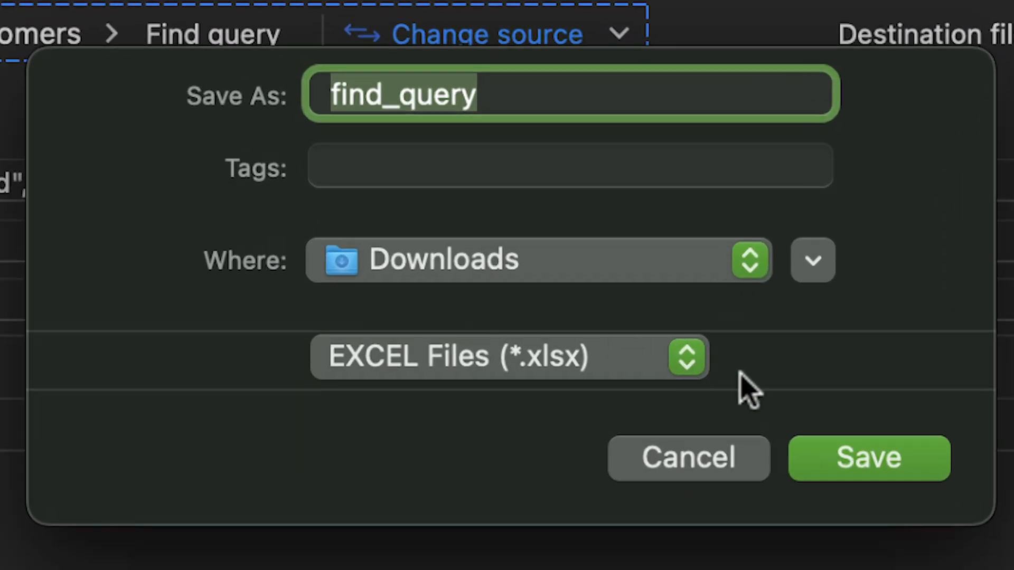
{"action": "left_click", "coordinate": [867, 458]}
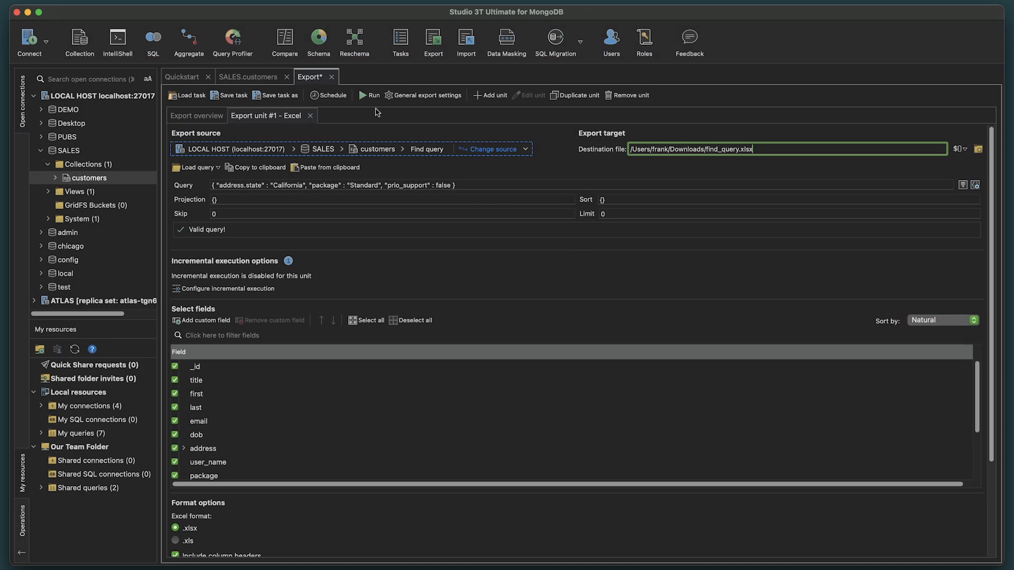
{"action": "left_click", "coordinate": [368, 95]}
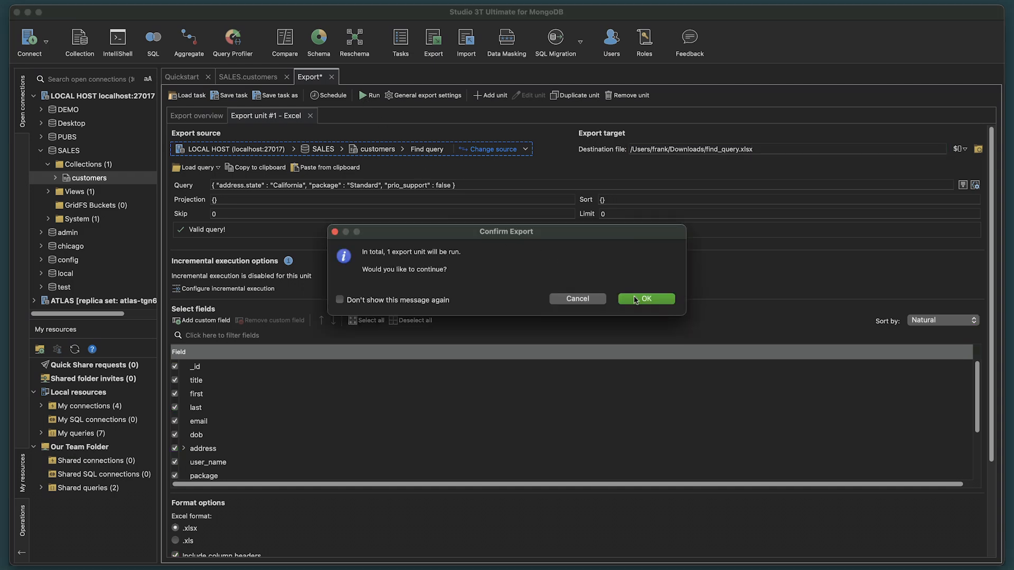
{"action": "left_click", "coordinate": [644, 299]}
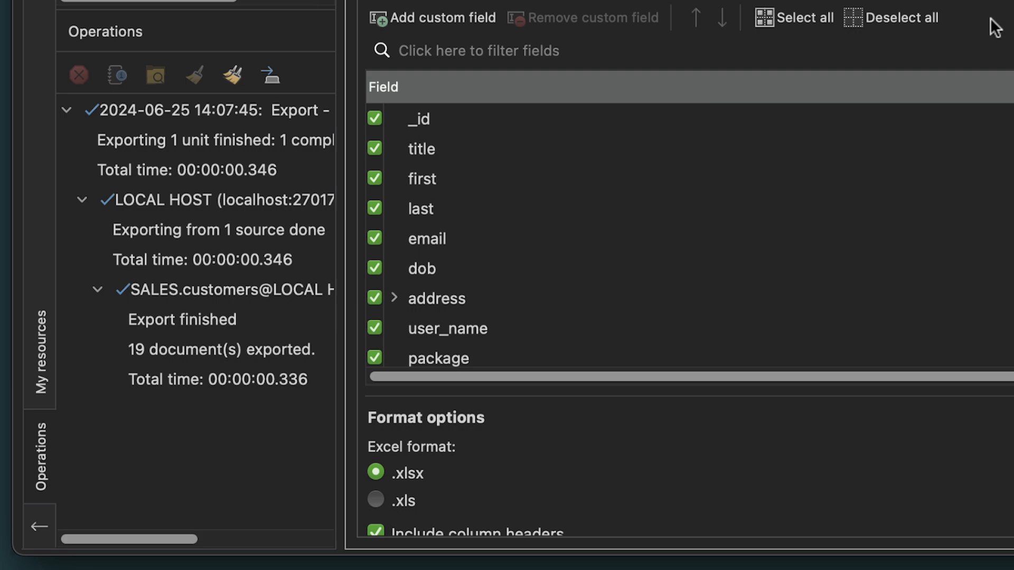
{"action": "mouse_move", "coordinate": [298, 290]}
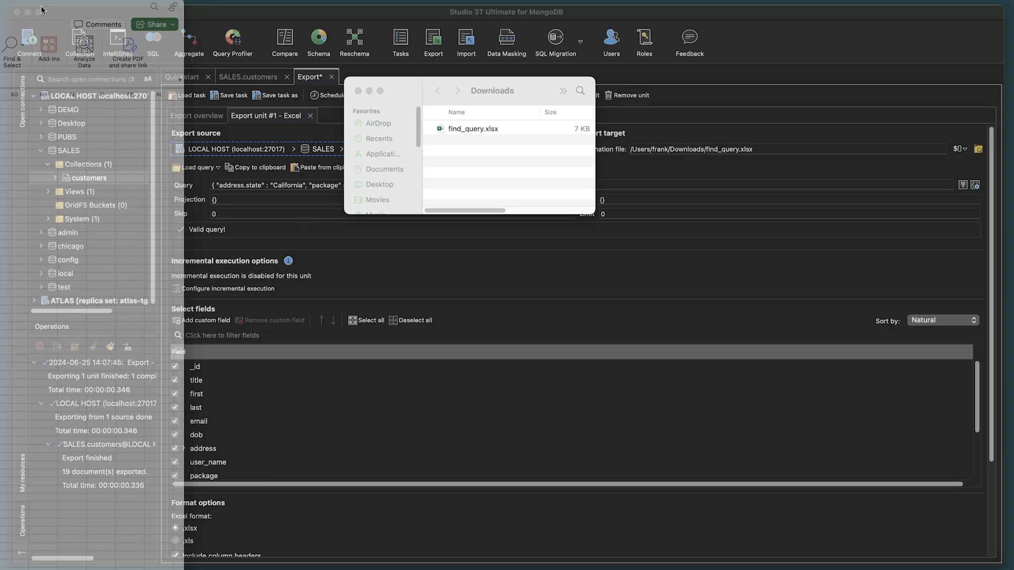
Open find_query.xlsx from Downloads in Microsoft Excel.
{"action": "double_click", "coordinate": [473, 129]}
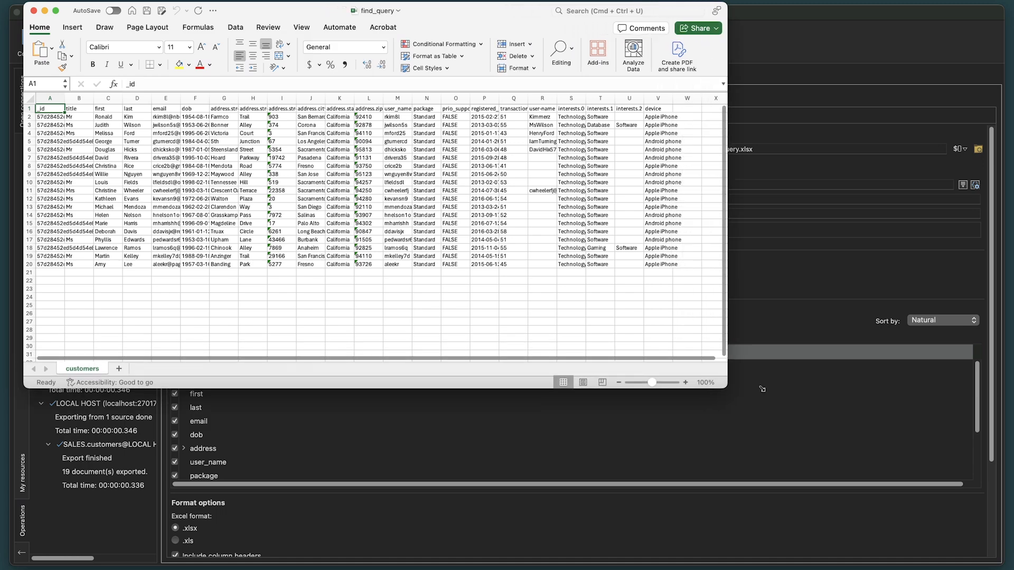